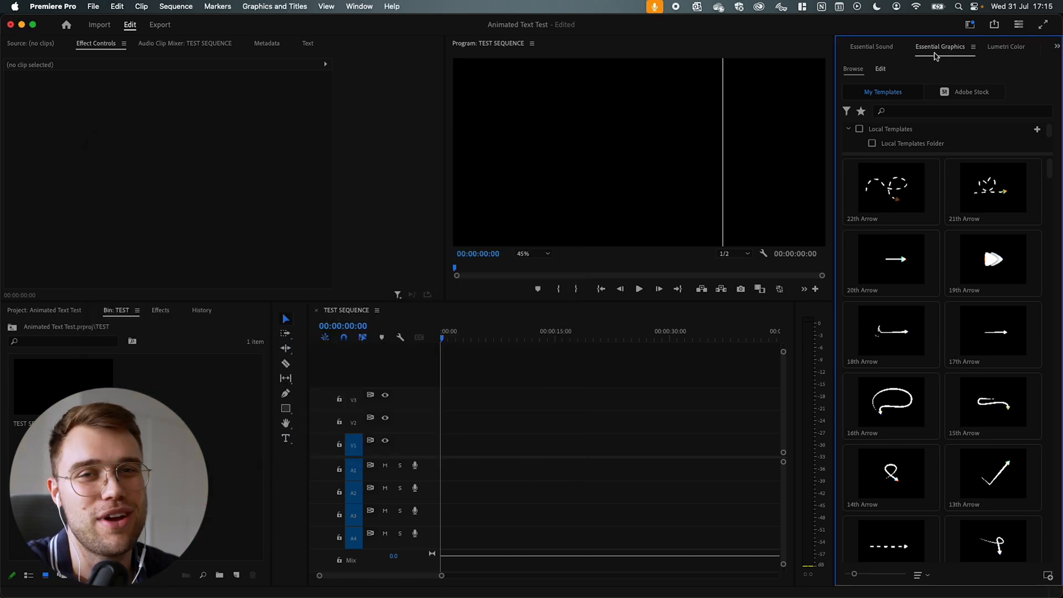
- Show the Essential Graphics panel from the Window menu to browse local text templates
left_click(359, 7)
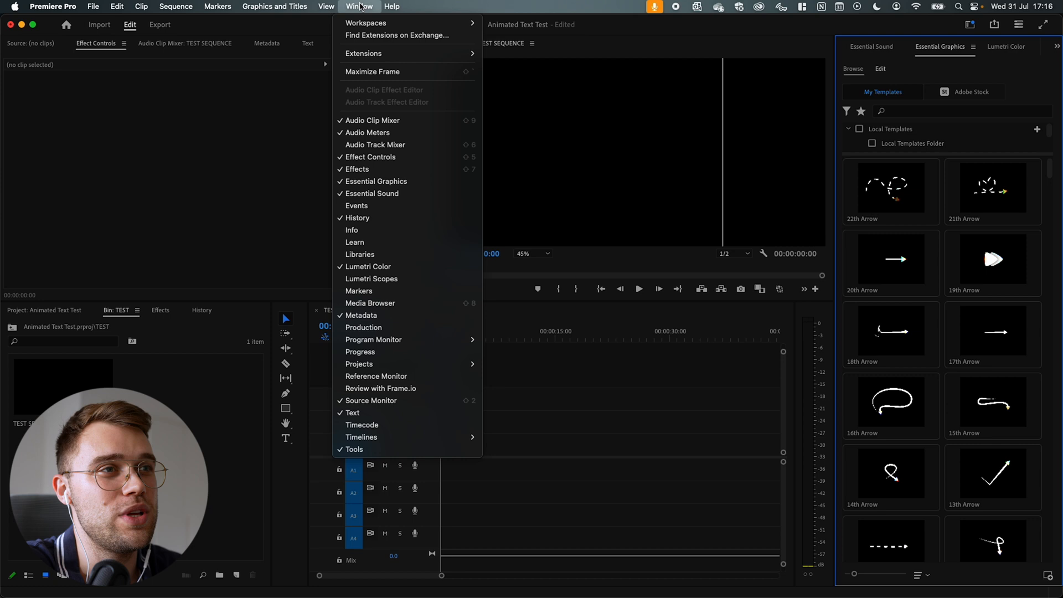
mouse_move(376, 180)
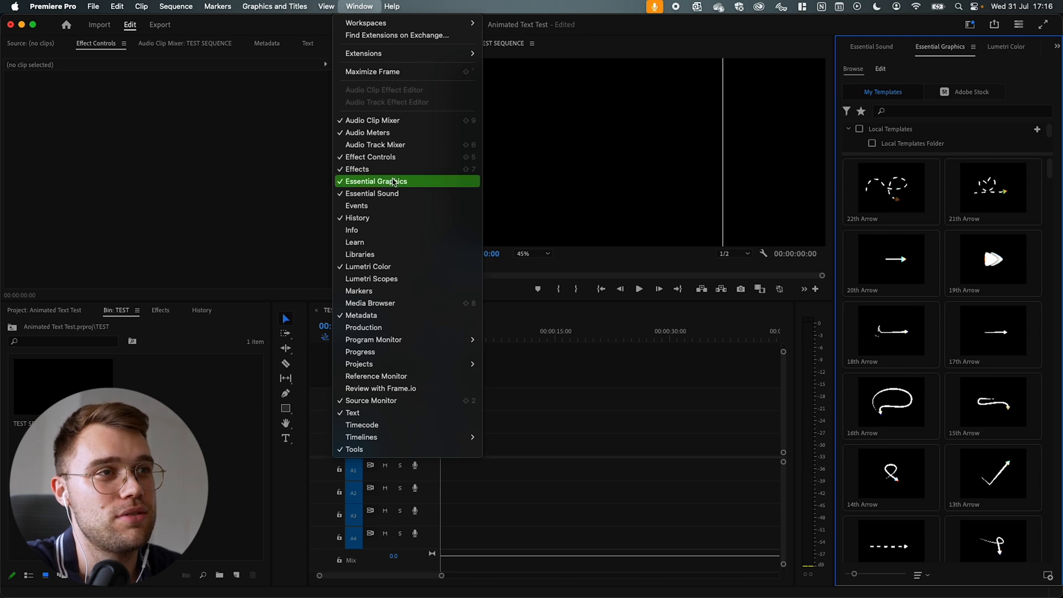
left_click(376, 181)
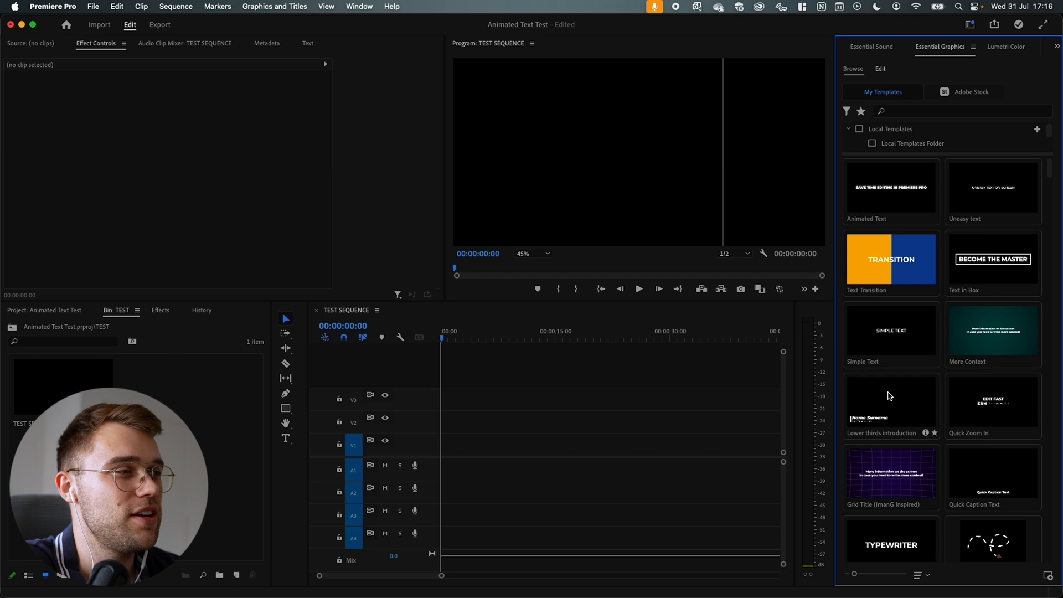
mouse_move(849, 195)
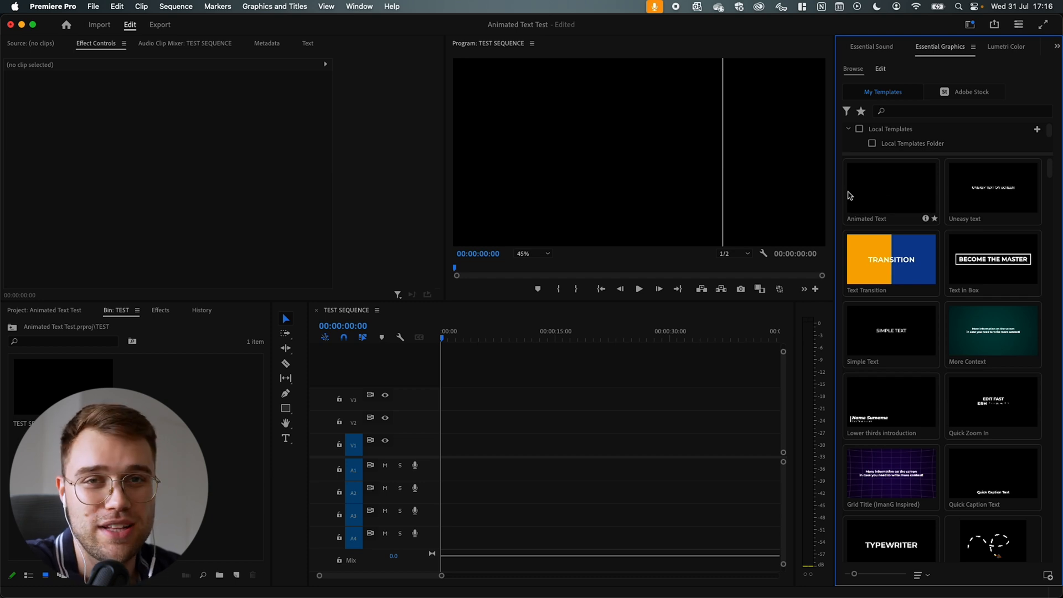
mouse_move(935, 197)
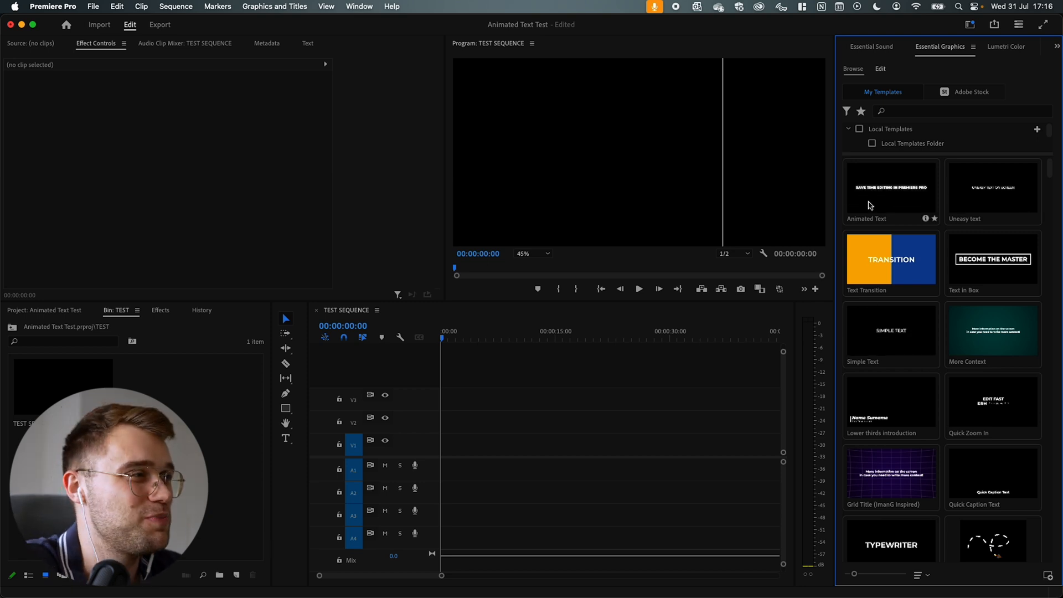
- Drop the Animated Text template onto V1 so it reads SAVE TIME EDITING IN PREMIERE PRO
left_click(890, 191)
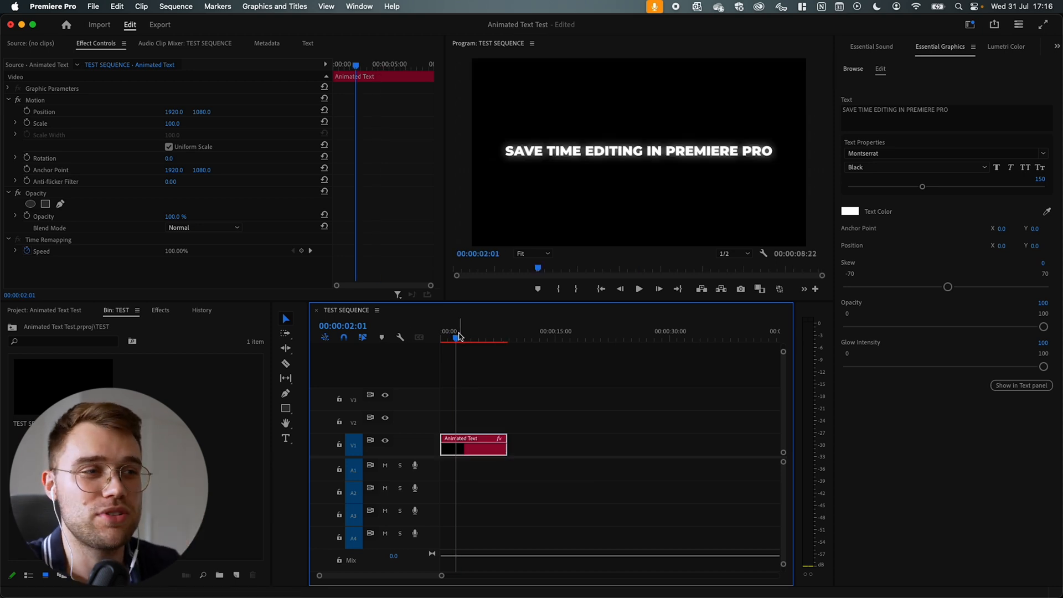
mouse_move(505, 445)
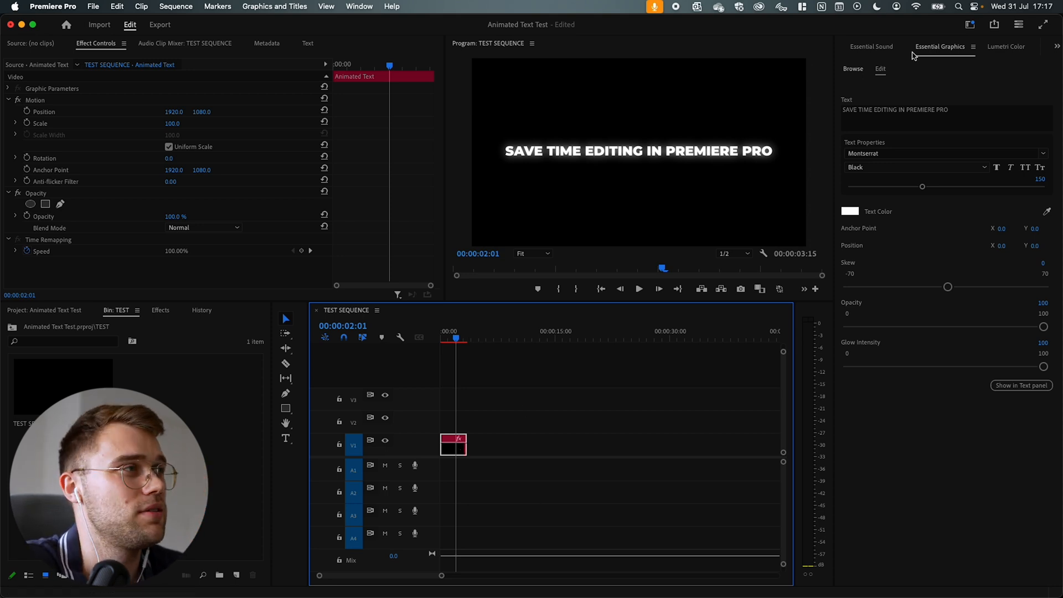
- Place the Quick Caption Text template on V1 after the Animated Text clip and reselect Animated Text
left_click(852, 68)
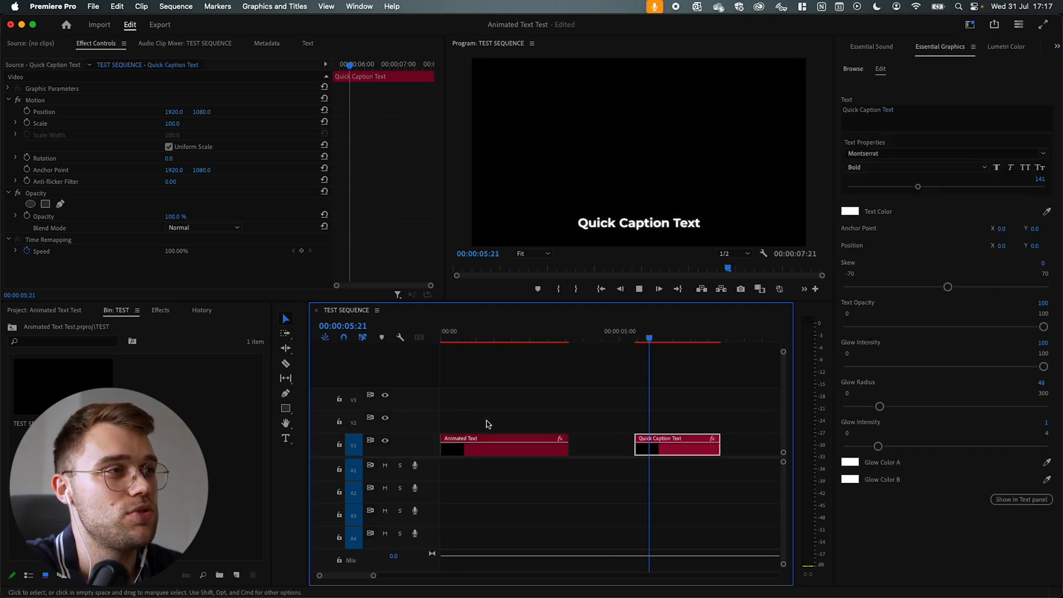
left_click(686, 337)
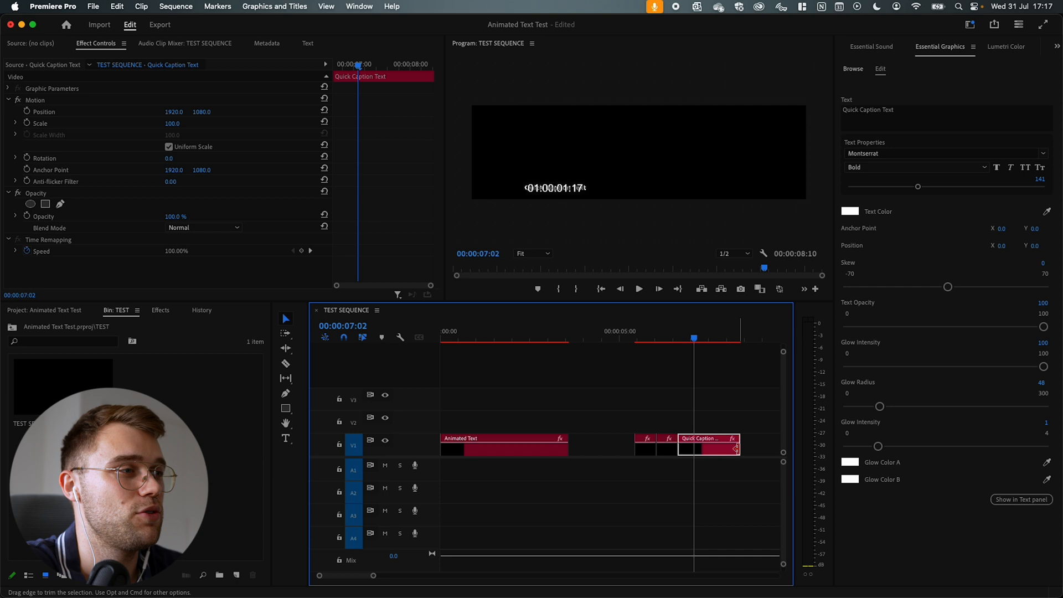
left_click(675, 338)
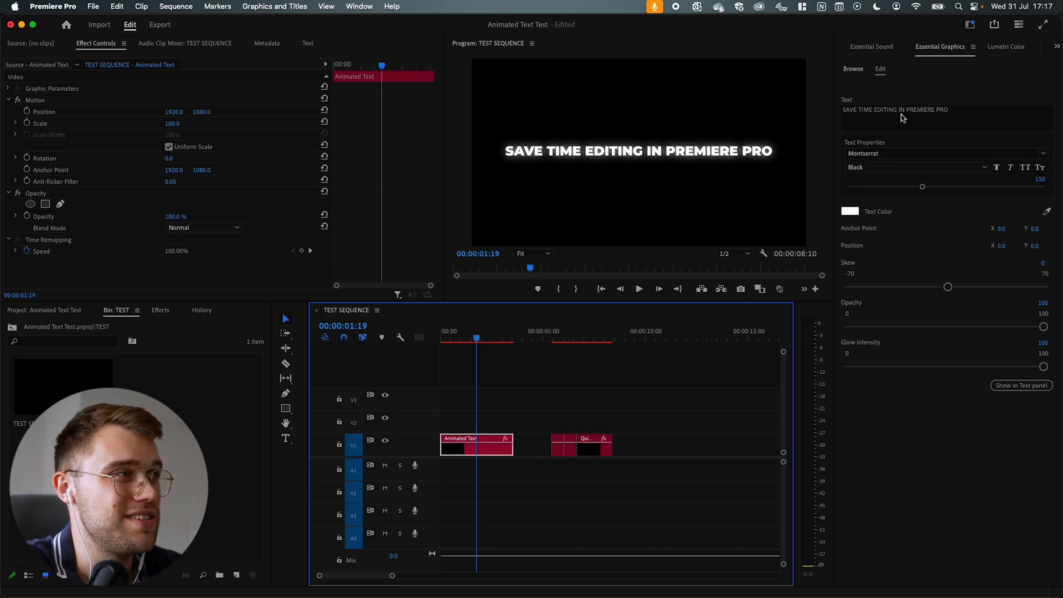
- Replace the caption text with 'change the text to anything you want' and reselect the clip
double_click(895, 110)
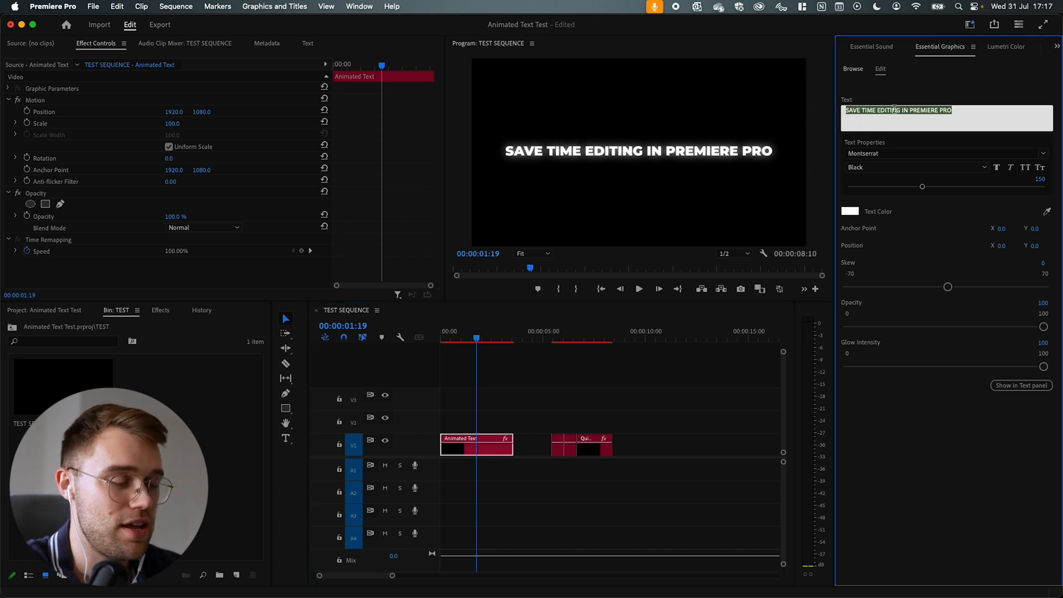
type("change")
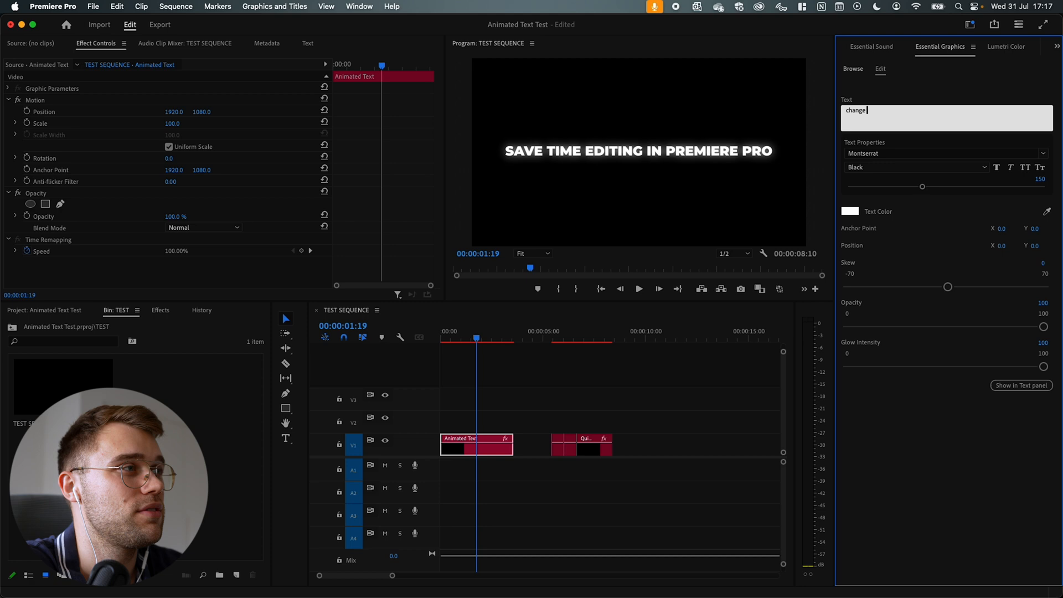
type("the text to anyth")
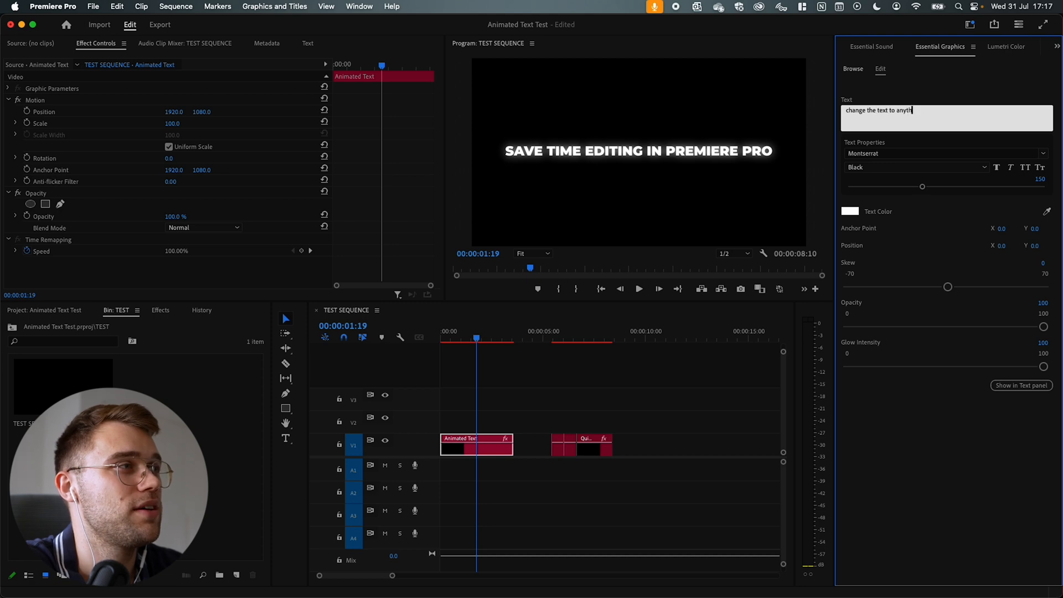
left_click(609, 367)
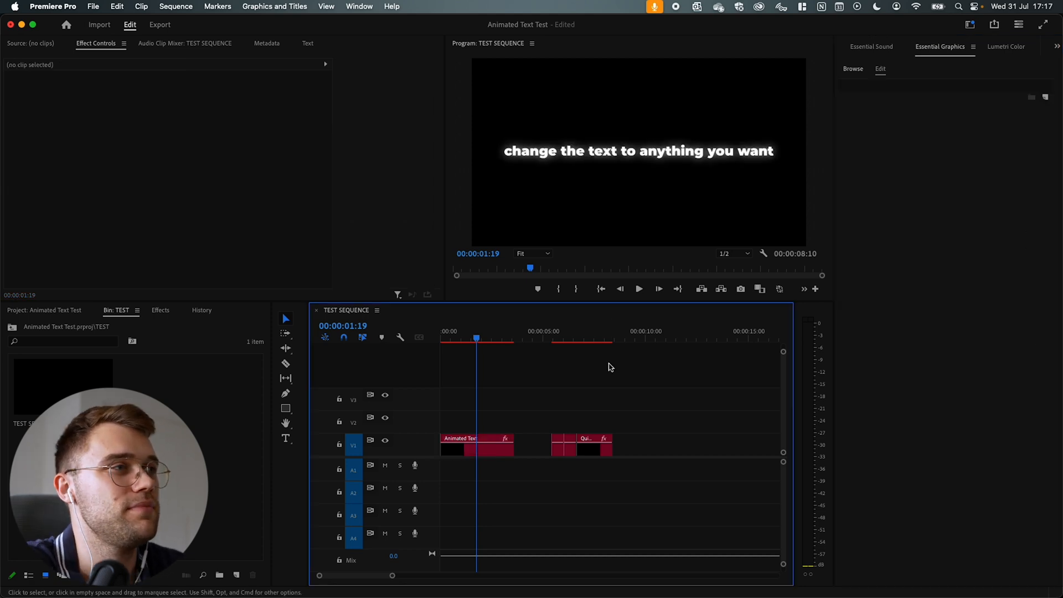
mouse_move(474, 332)
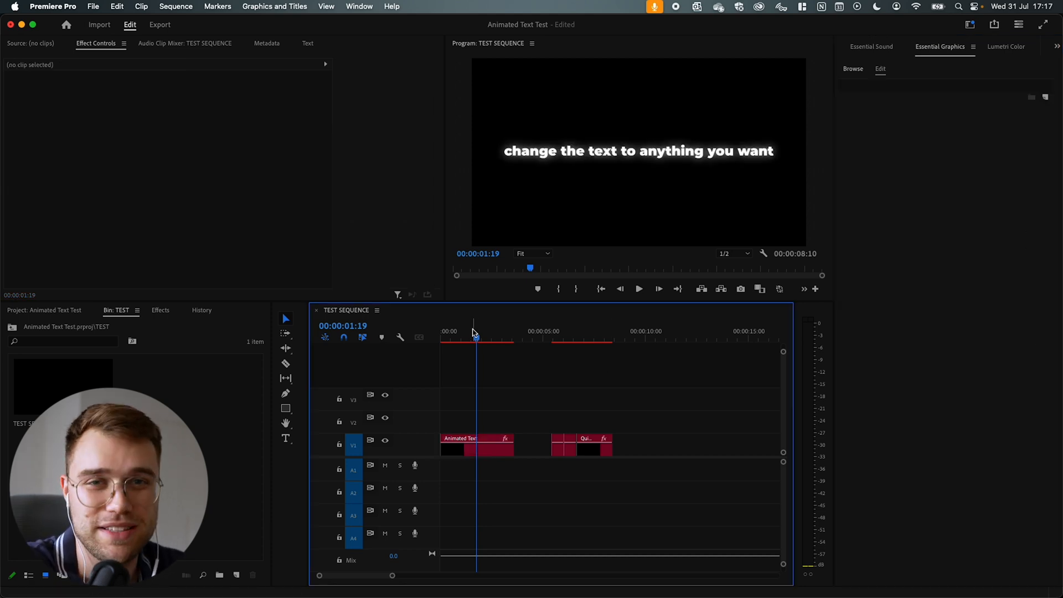
left_click(475, 440)
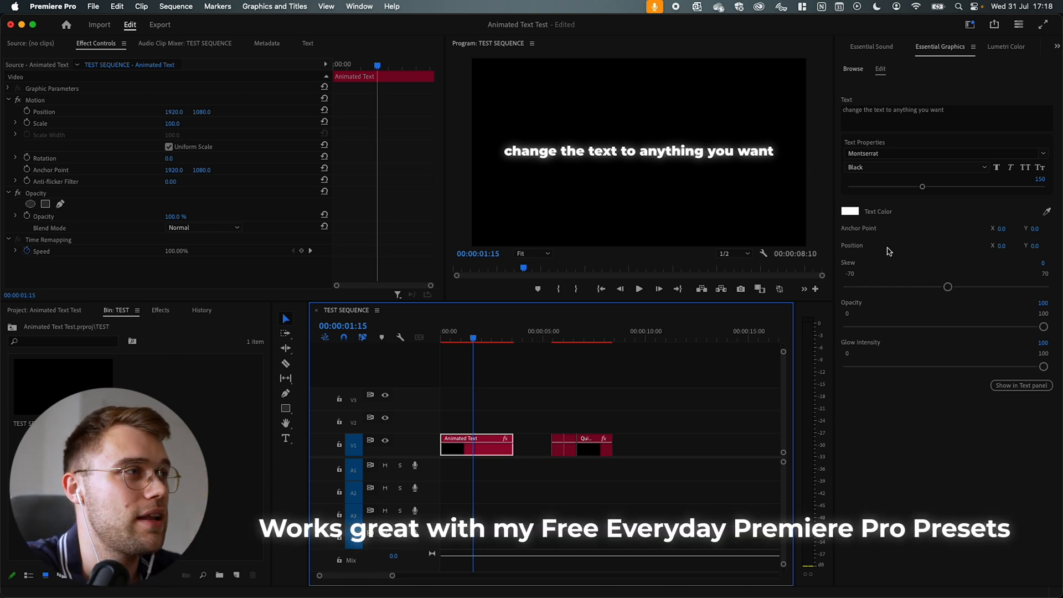
- Set the caption font to Poppins and switch it to all capitals
left_click(942, 153)
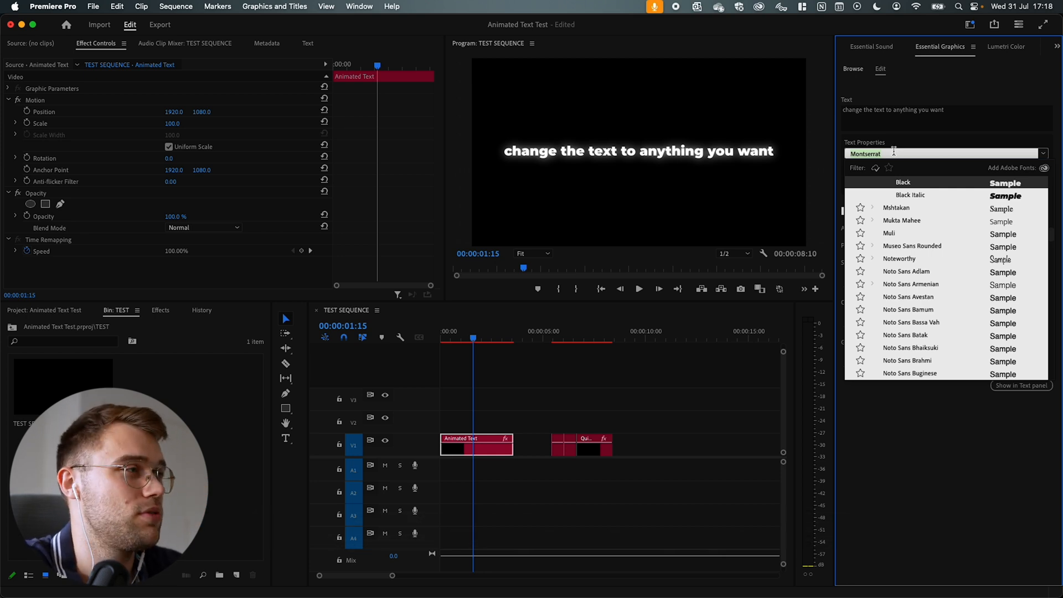
type("po")
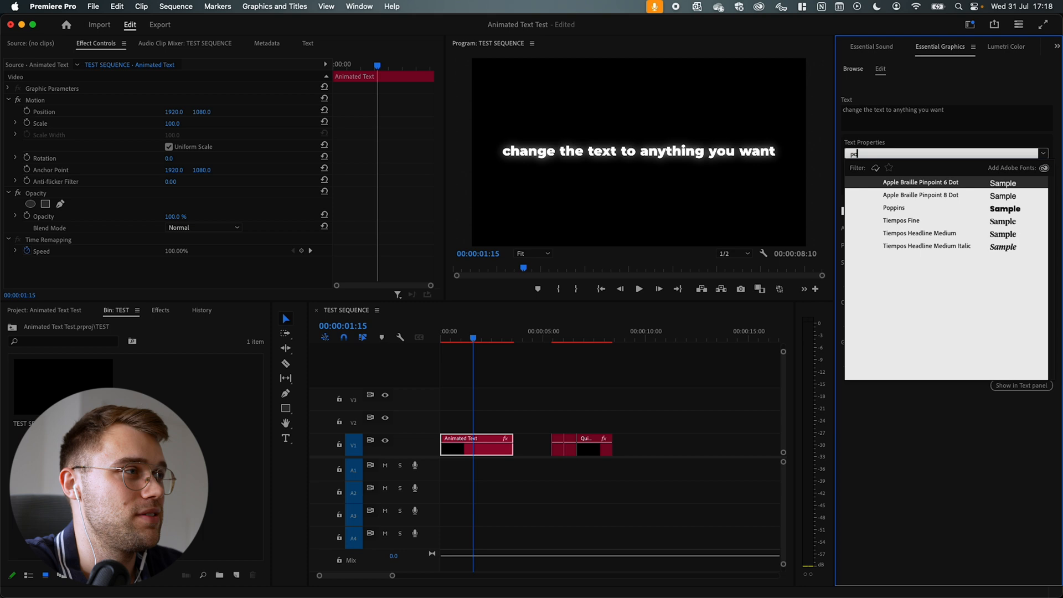
type("pop")
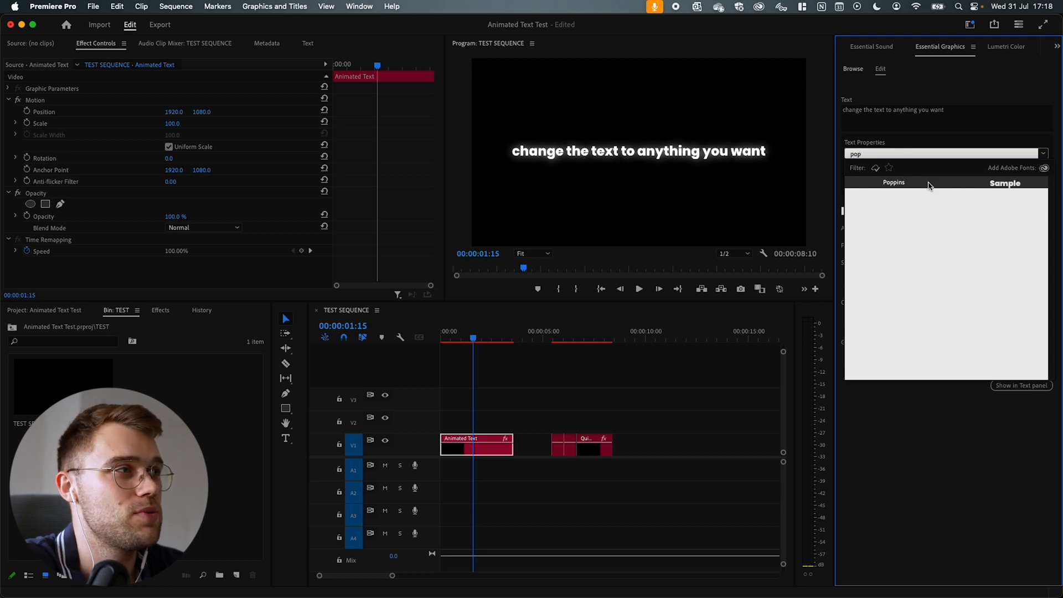
left_click(893, 181)
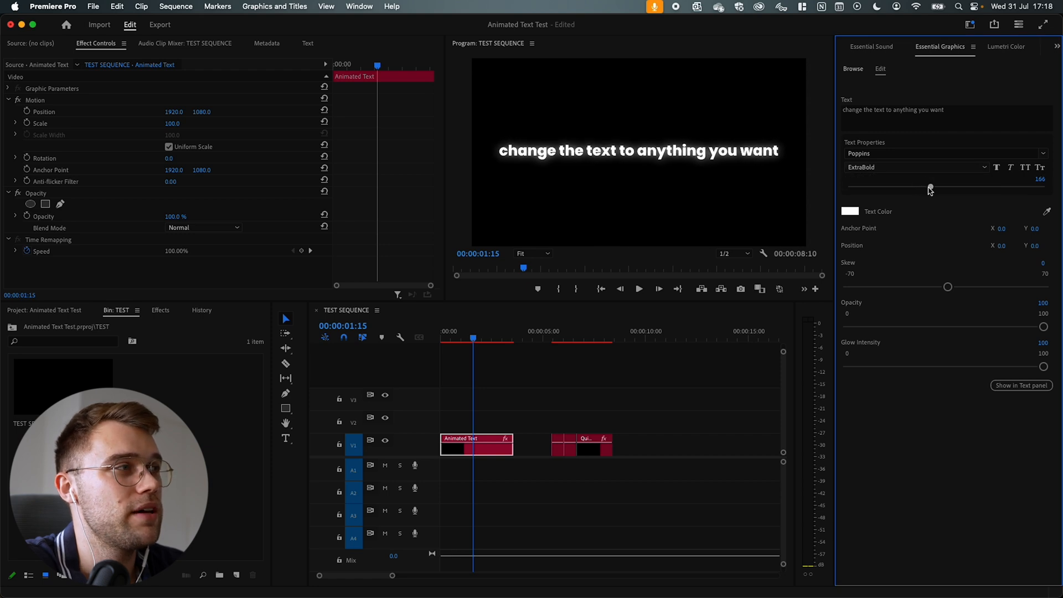
mouse_move(1025, 167)
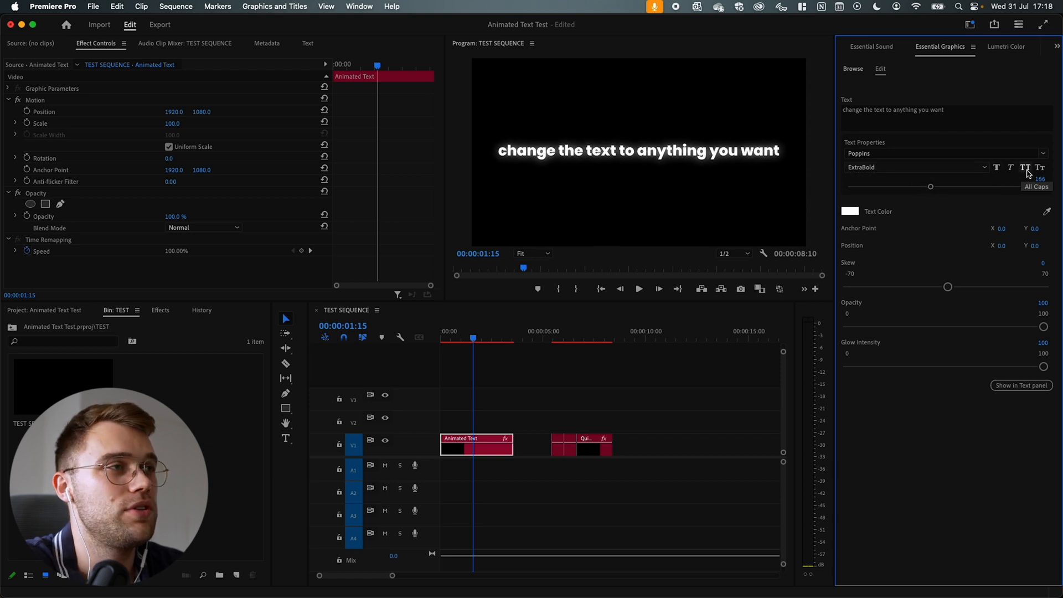
left_click(1025, 167)
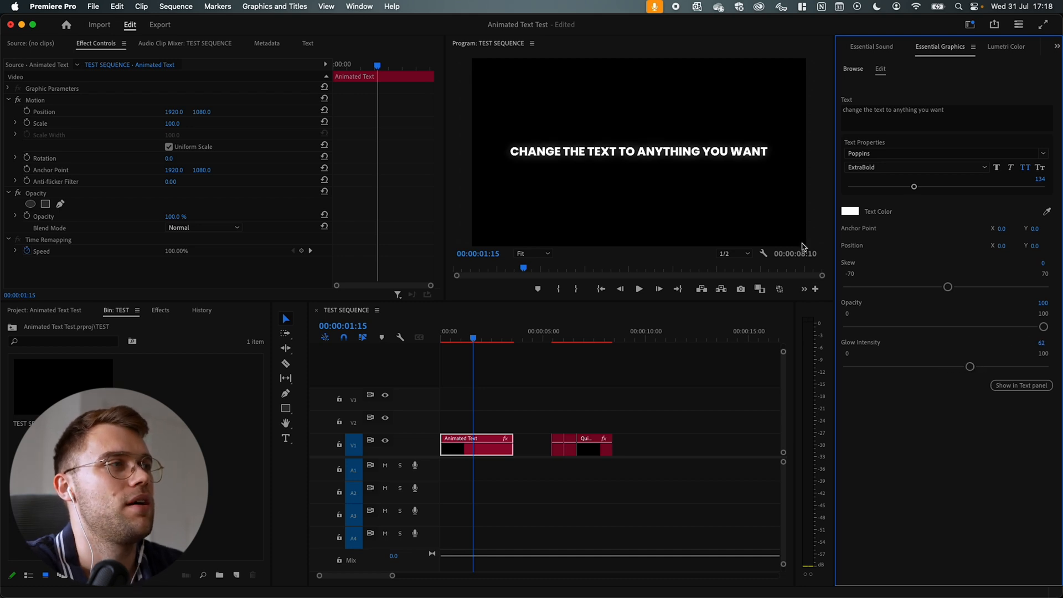
- Change the caption Text Color to orange in the Color Picker and preview from near the start
left_click(849, 211)
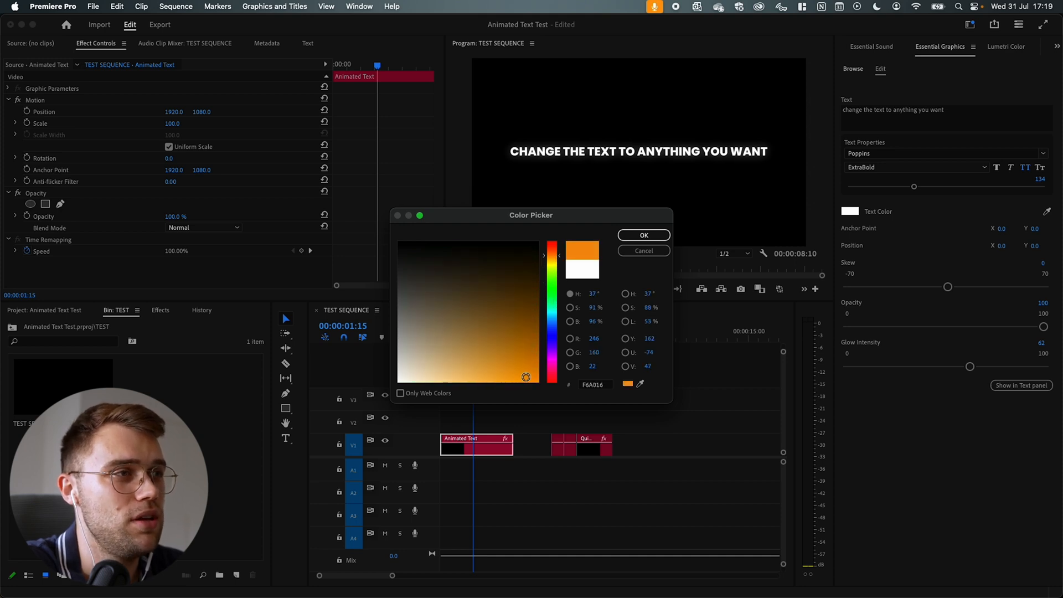
left_click(642, 235)
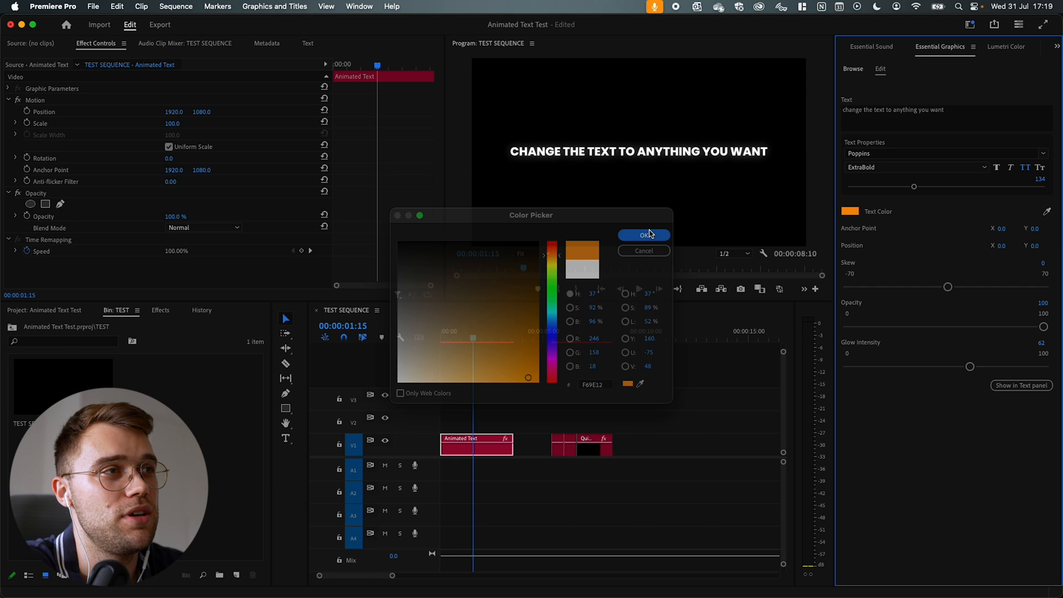
left_click(642, 235)
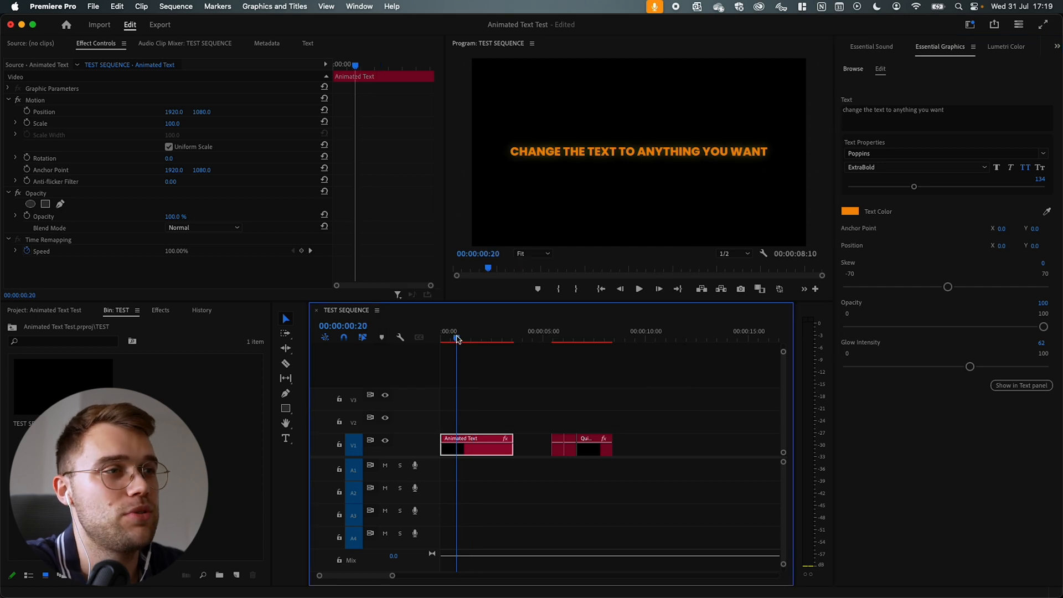
left_click(442, 339)
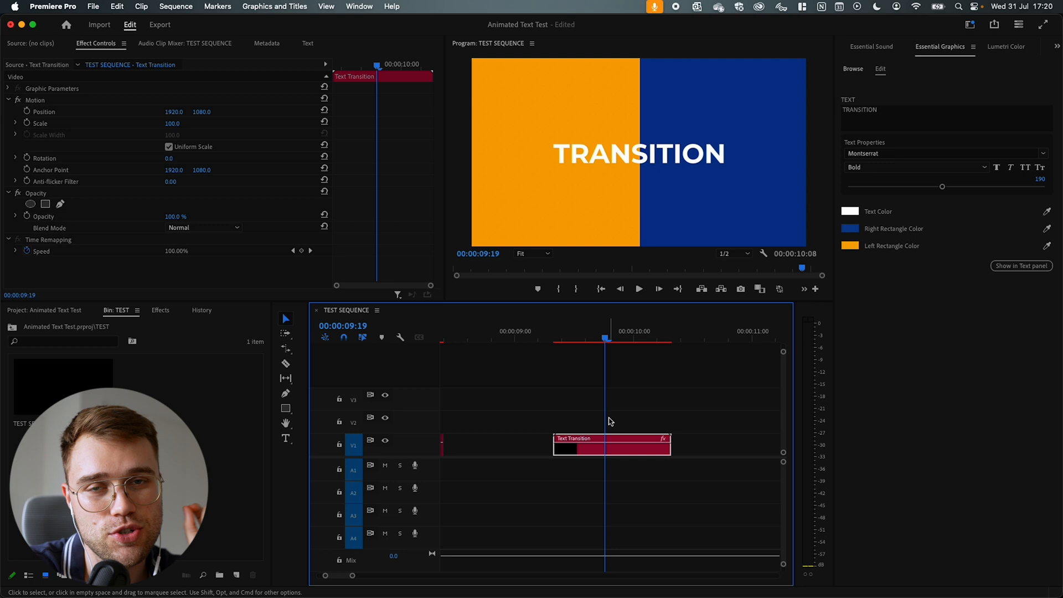
mouse_move(619, 366)
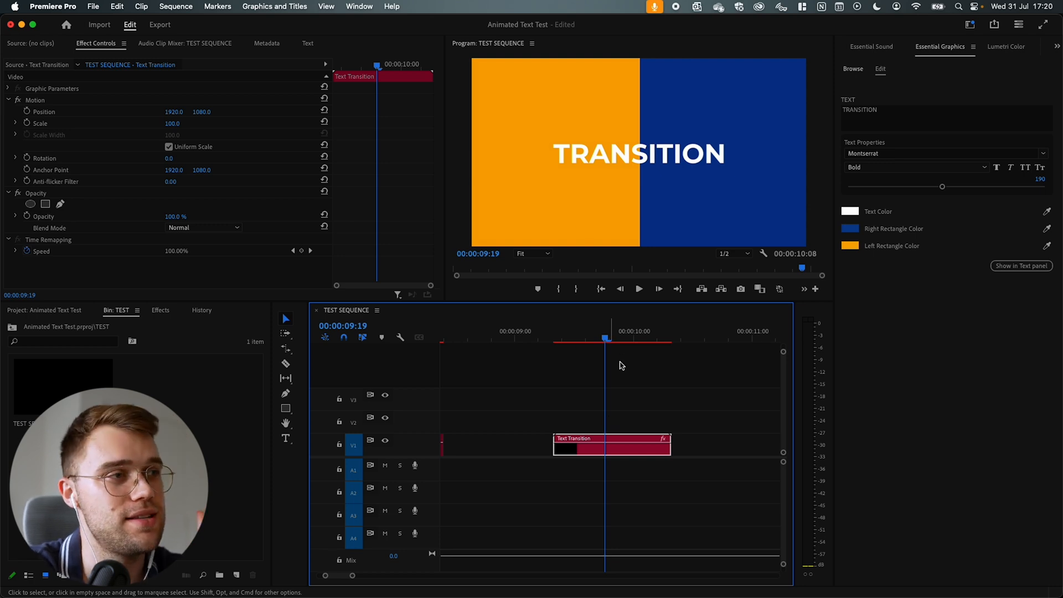
- Select the Text Transition clip and select its word TRANSITION to replace it with NEXT
left_click(624, 338)
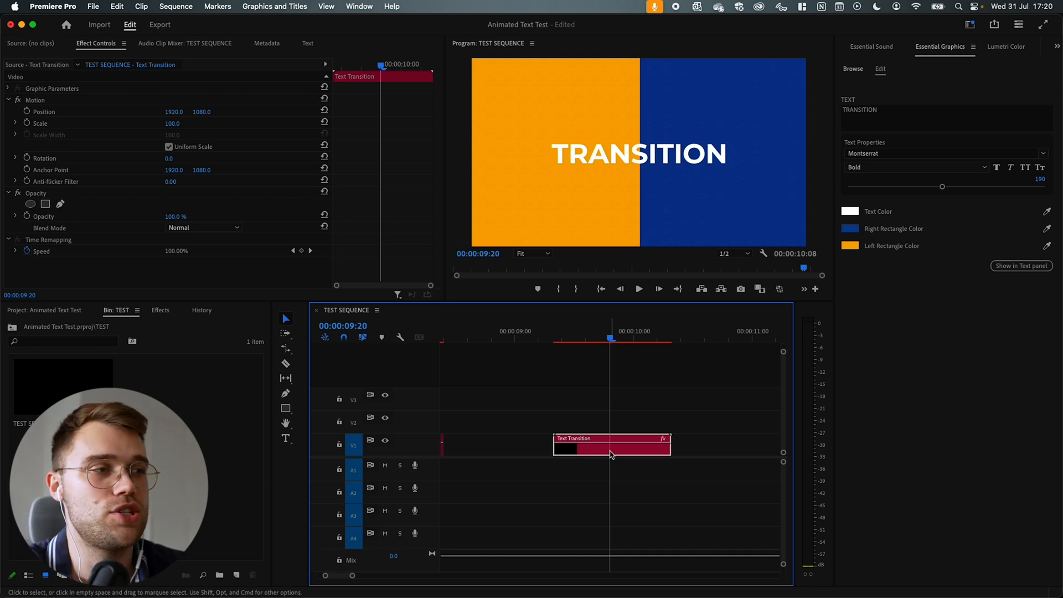
mouse_move(959, 95)
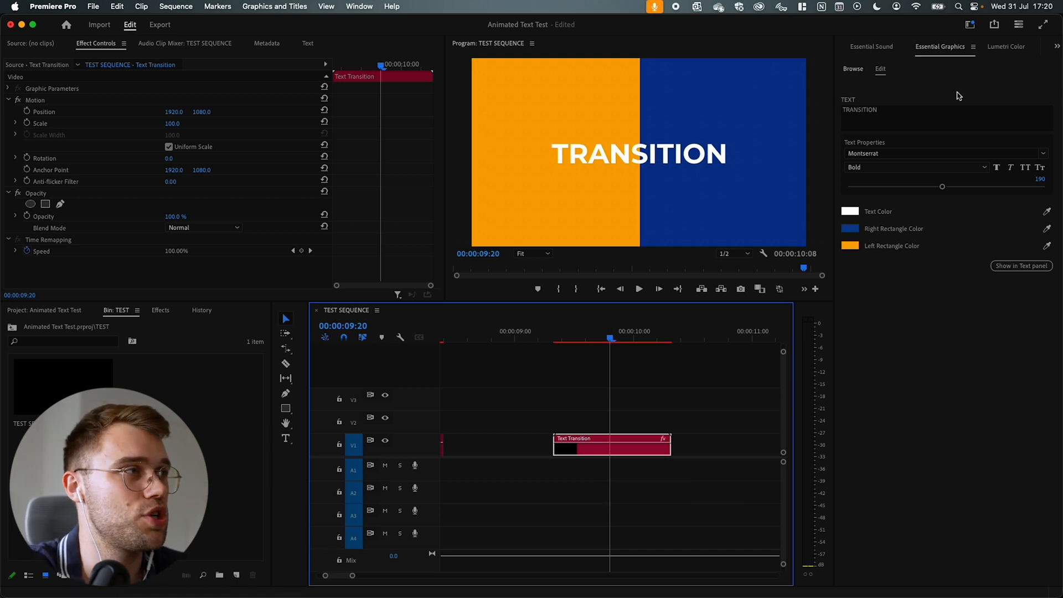
double_click(861, 109)
type("NEXT")
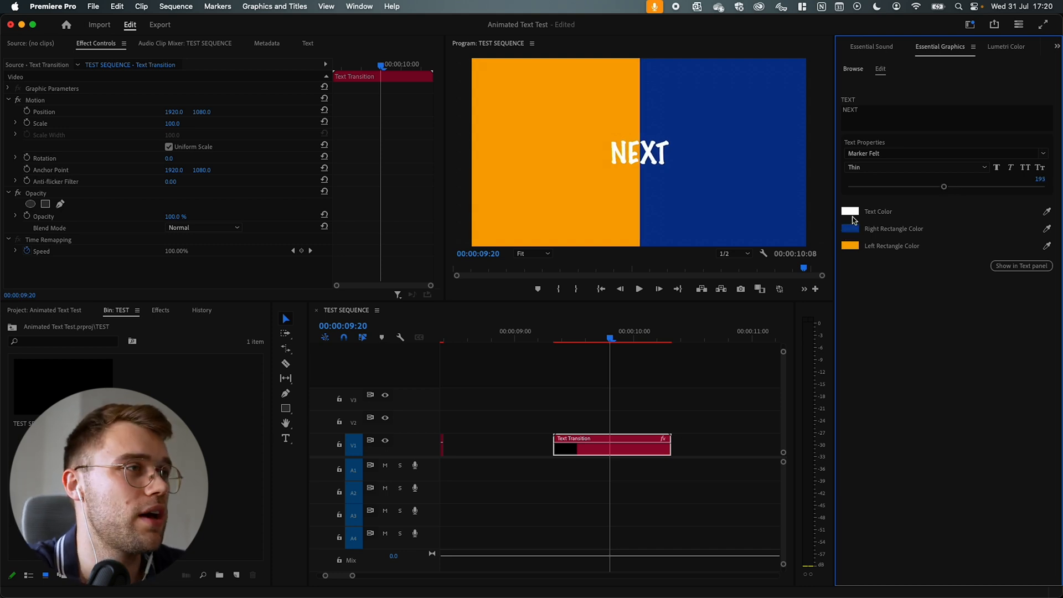
- Make the NEXT text black and the Right Rectangle green, preview, and move the clip to V2
left_click(849, 210)
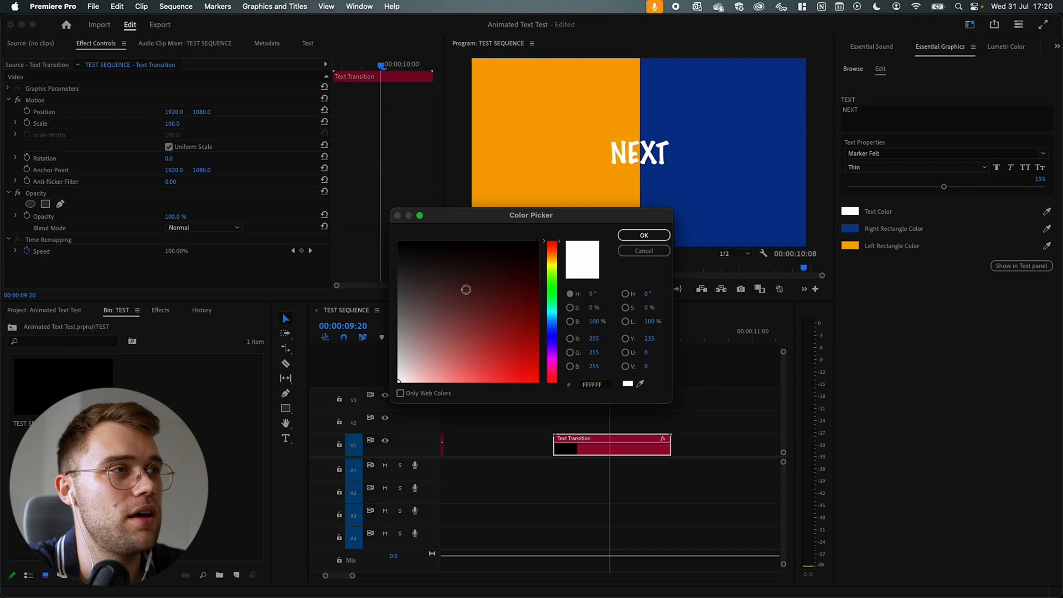
left_click(642, 235)
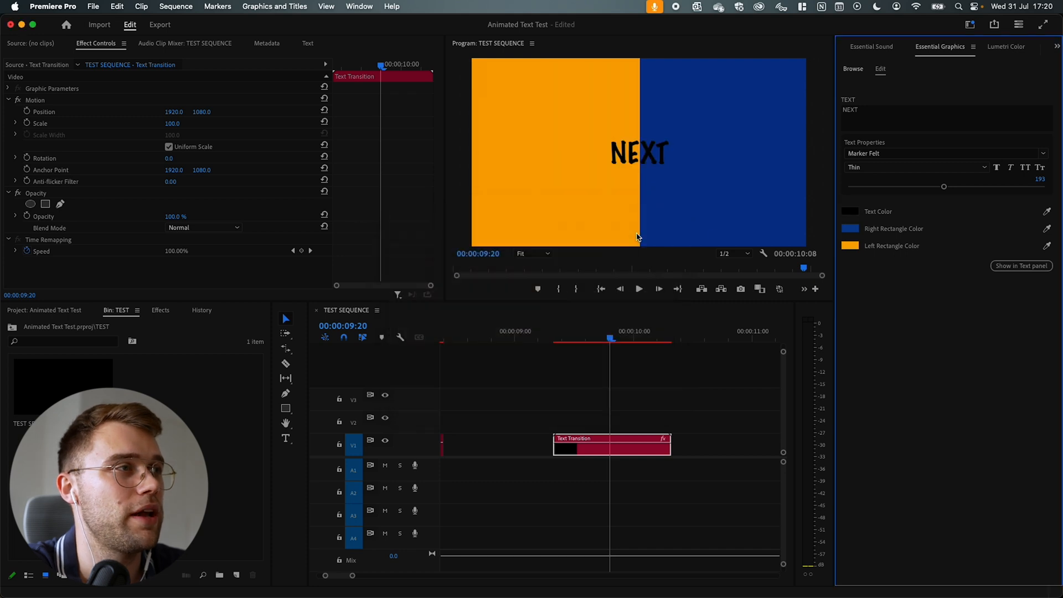
left_click(850, 228)
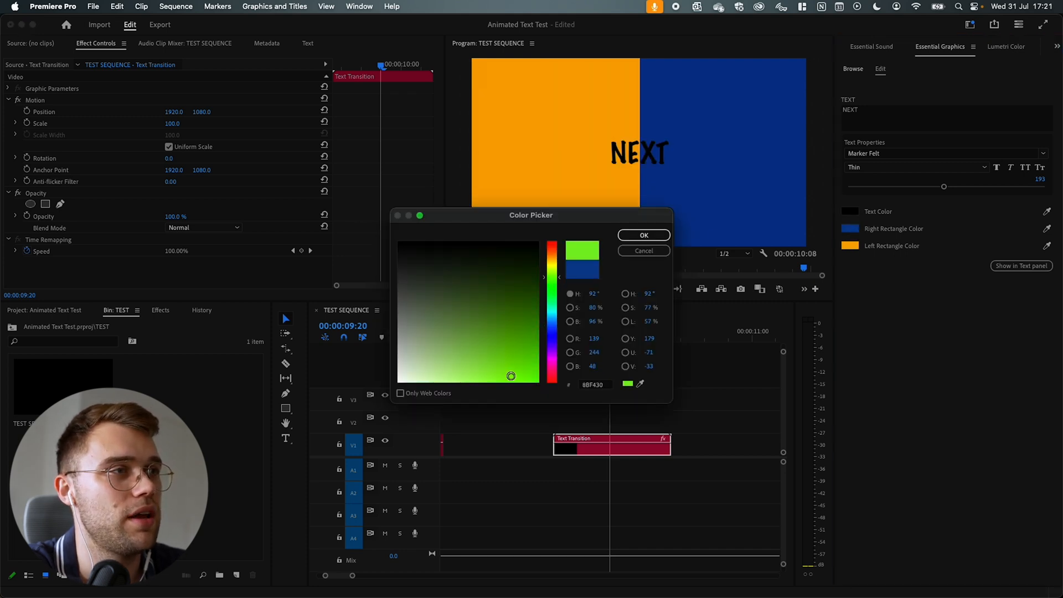
left_click(642, 234)
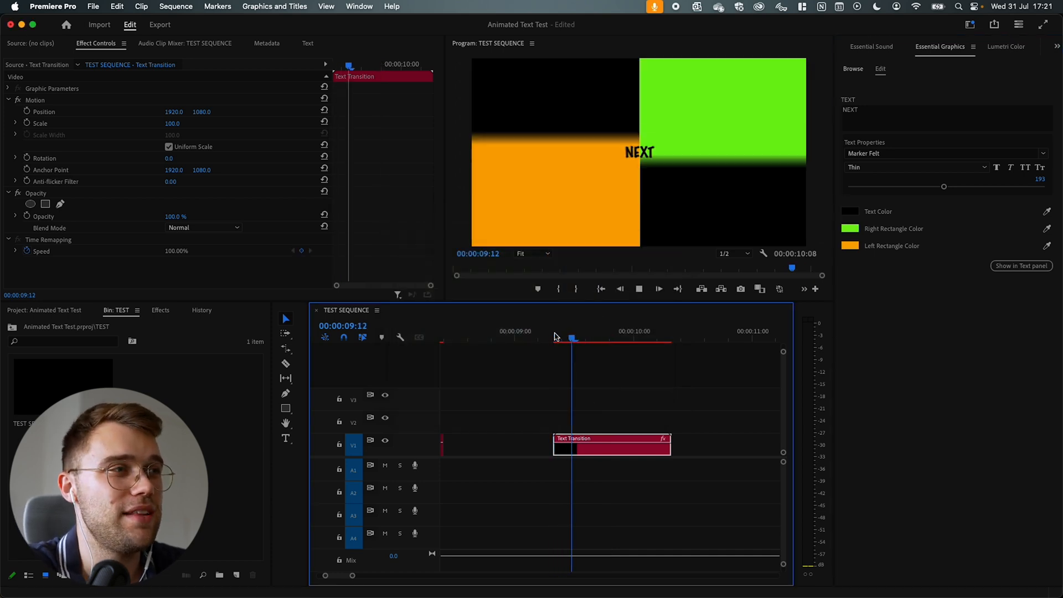
left_click(613, 340)
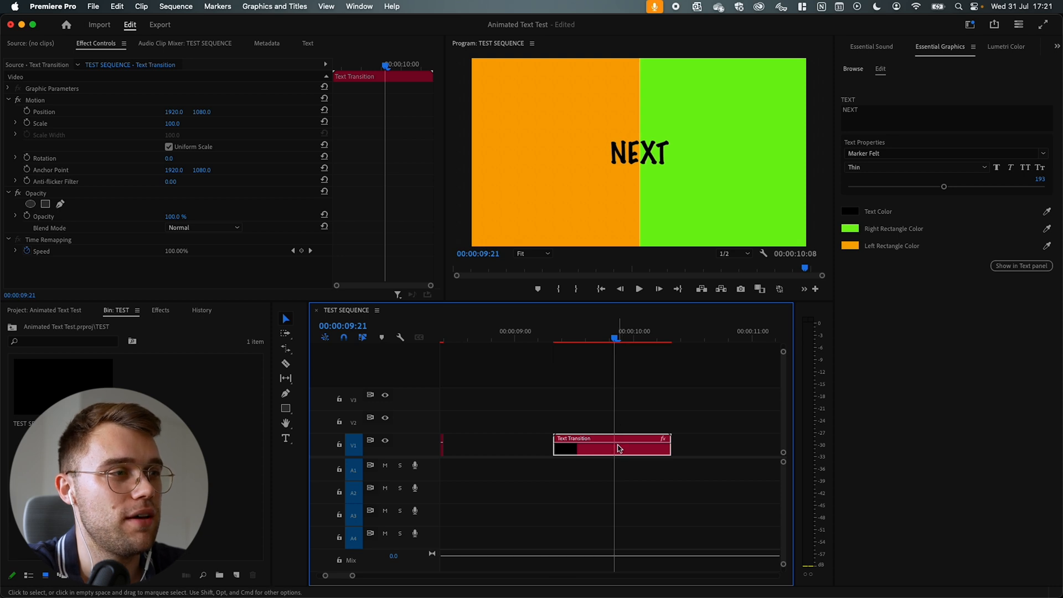
left_click(568, 338)
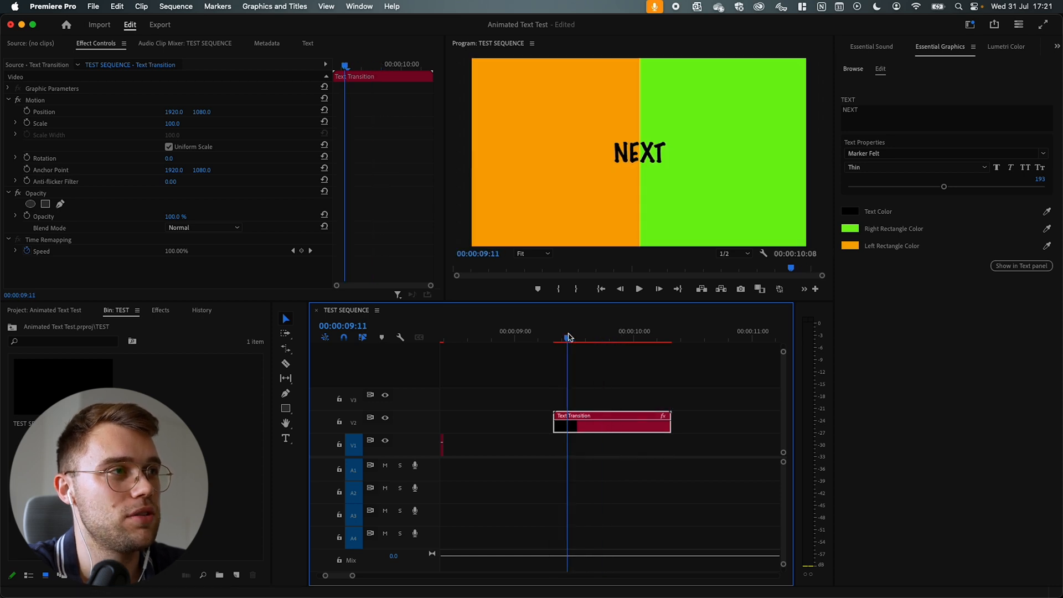
- Bring the abstract-dark-lines clip from the Project panel onto V1 beneath the transition and preview it
left_click(45, 310)
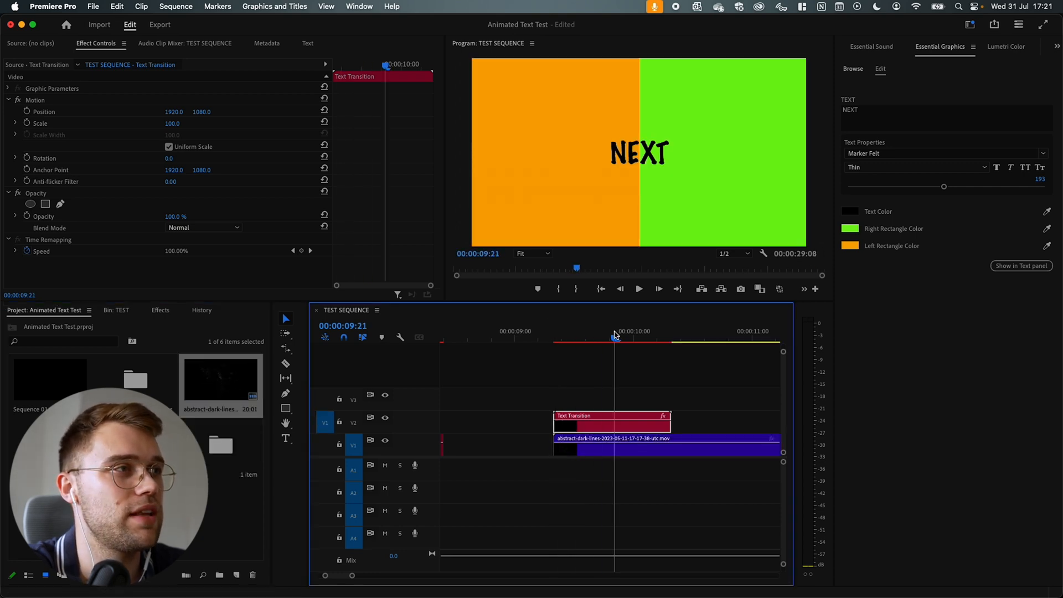
left_click(555, 336)
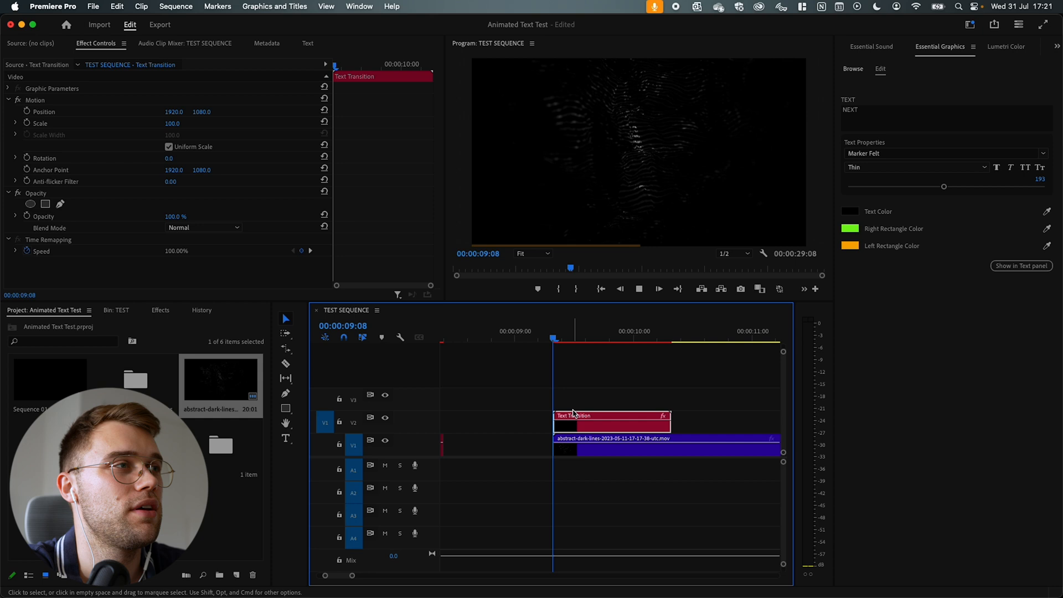